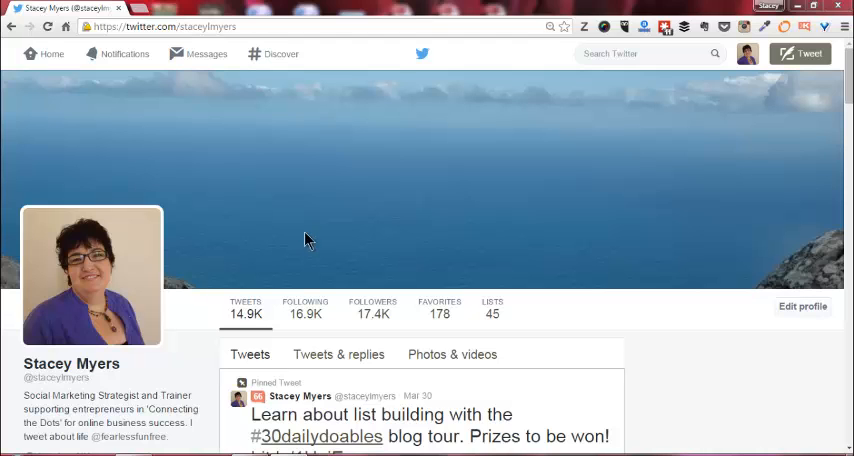
mouse_move(844, 80)
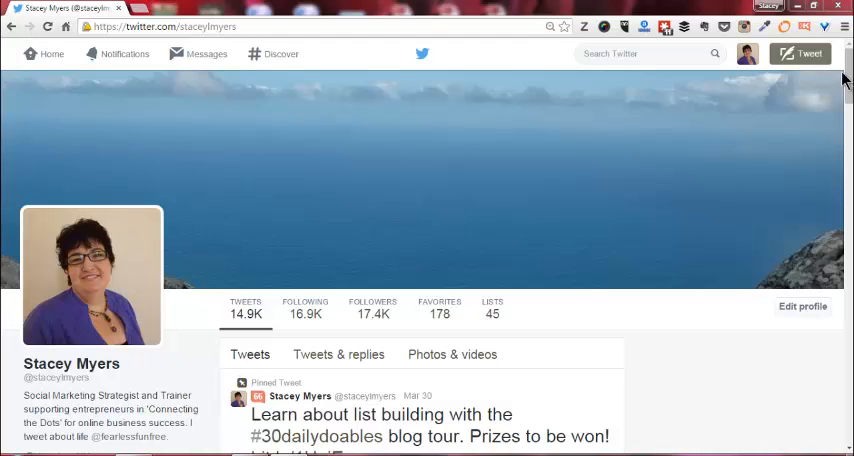
Go from the profile to the Home timeline and scroll through its feed.
scroll("down", 3)
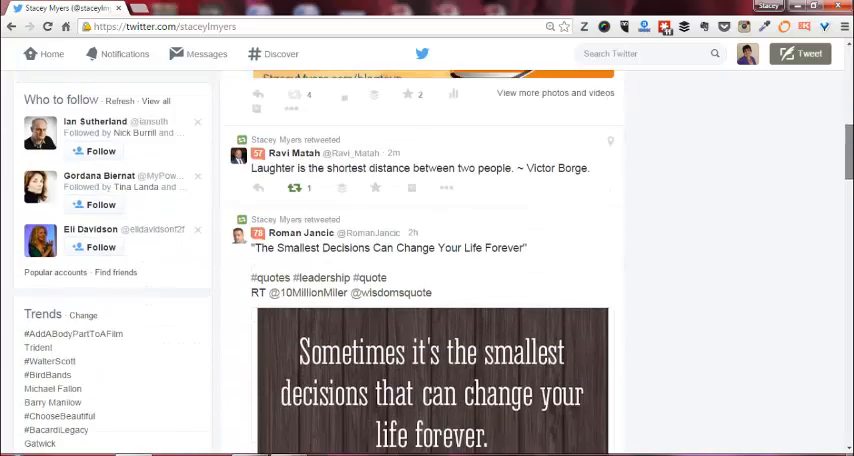
scroll("down", 3)
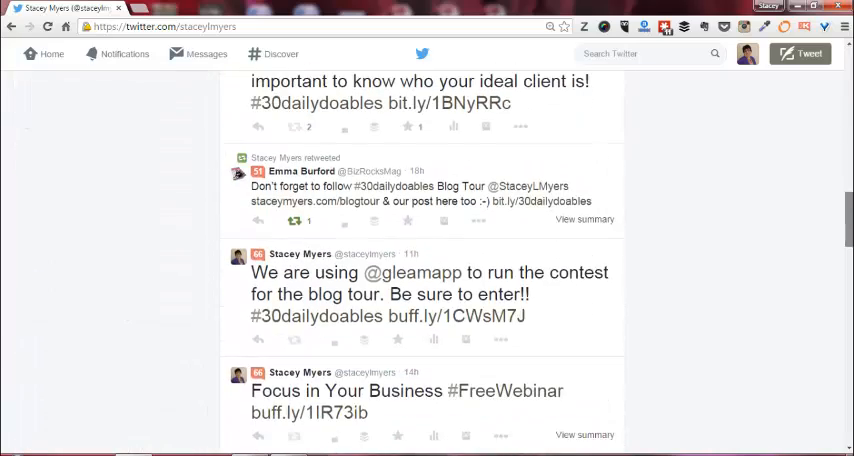
scroll("down", 3)
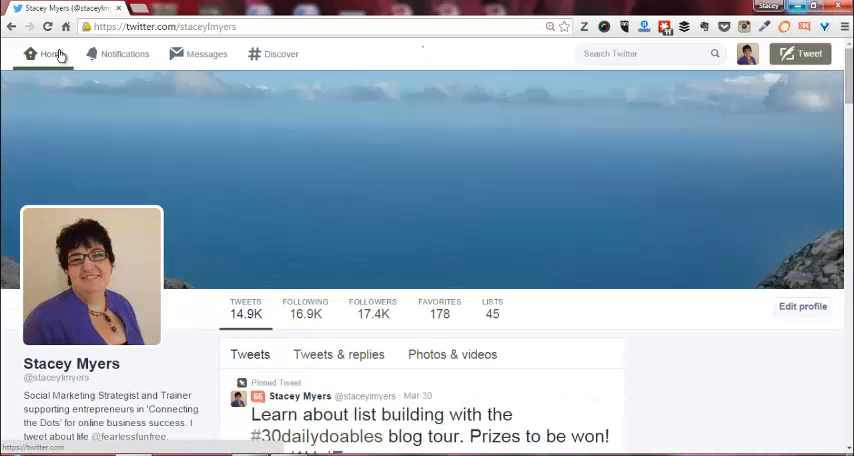
left_click(44, 54)
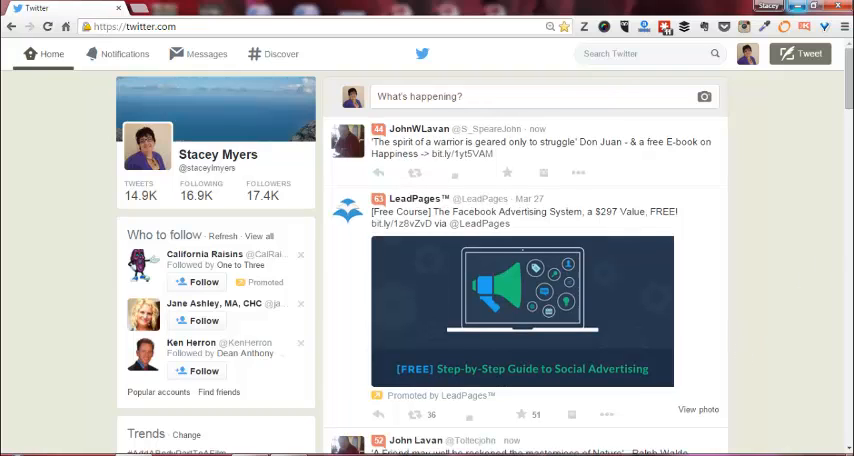
scroll("down", 3)
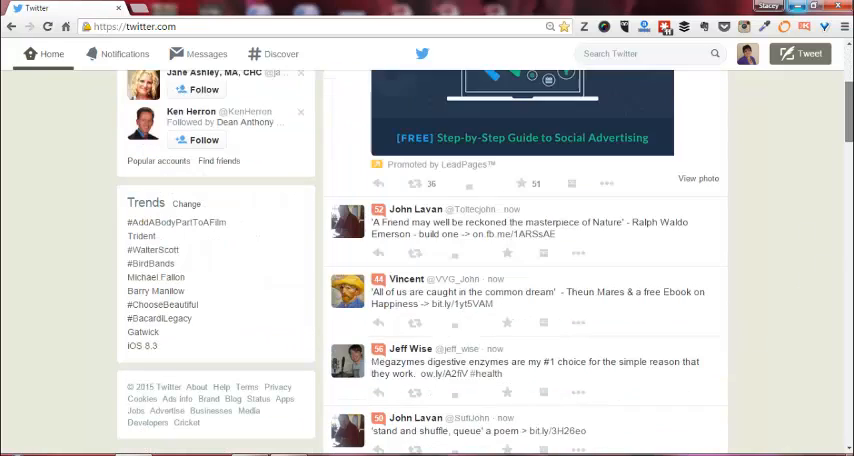
scroll("down", 3)
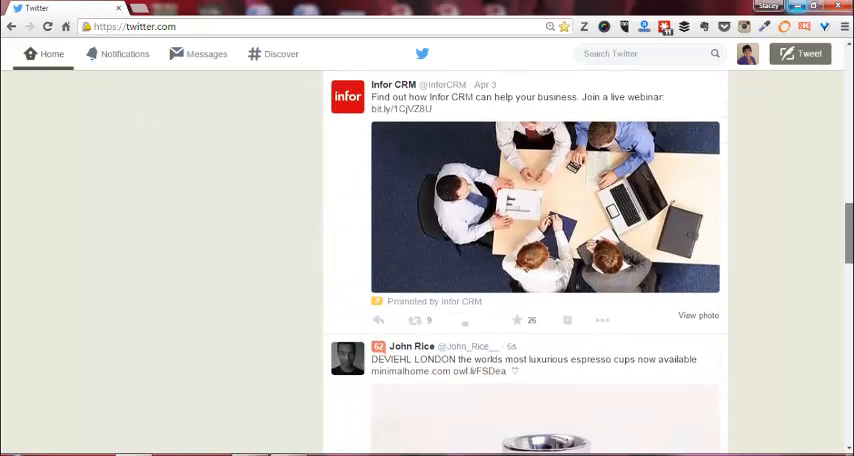
scroll("down", 3)
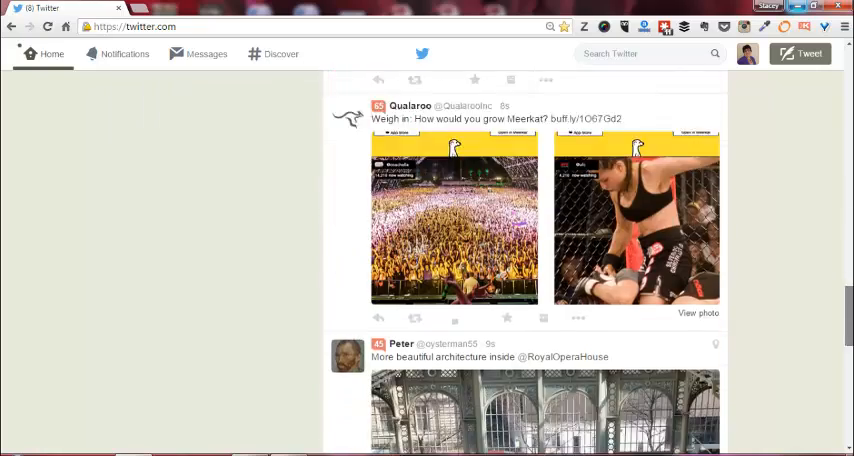
scroll("down", 3)
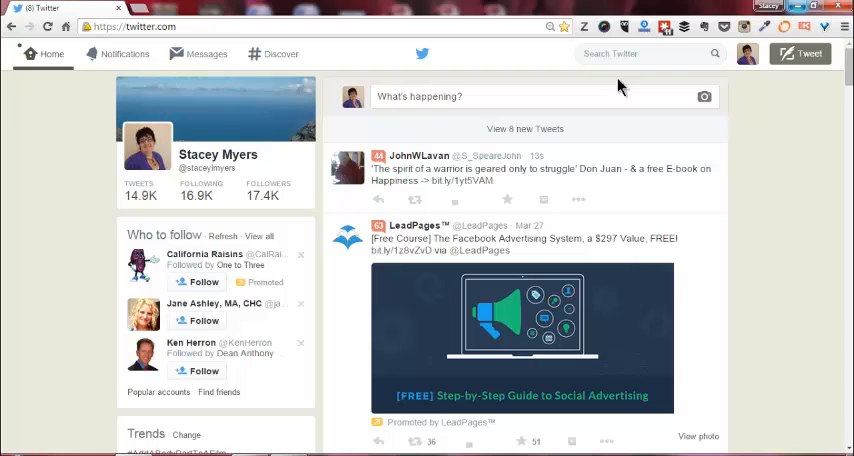
Search the recent #quotes tag and begin retweeting the Brinkley bricks-foundation quote.
left_click(644, 52)
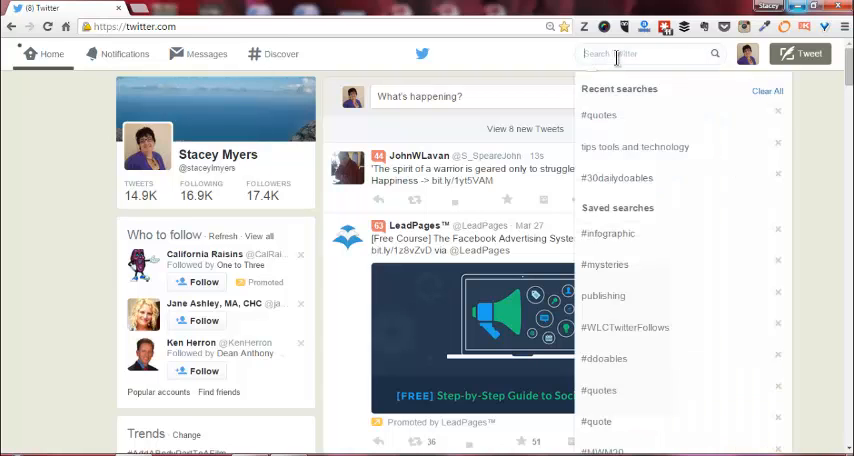
left_click(600, 114)
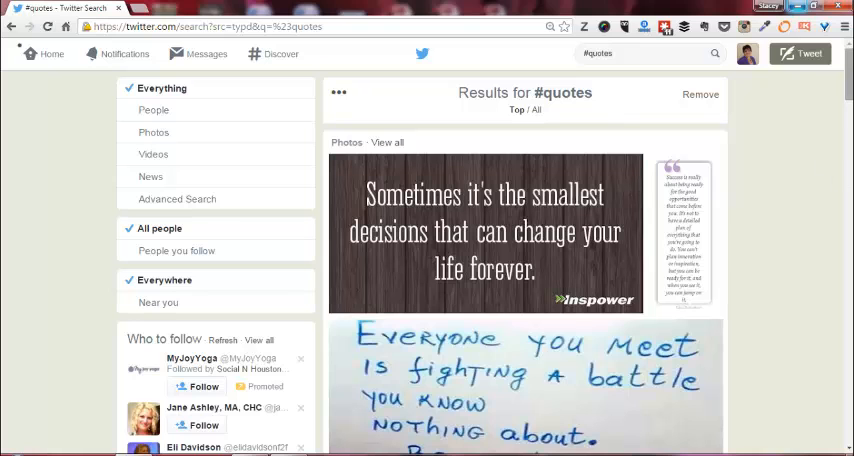
scroll("down", 3)
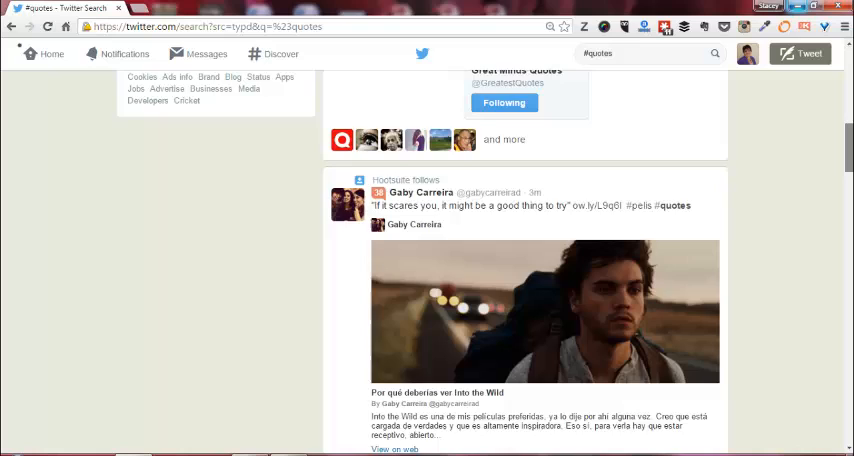
scroll("down", 3)
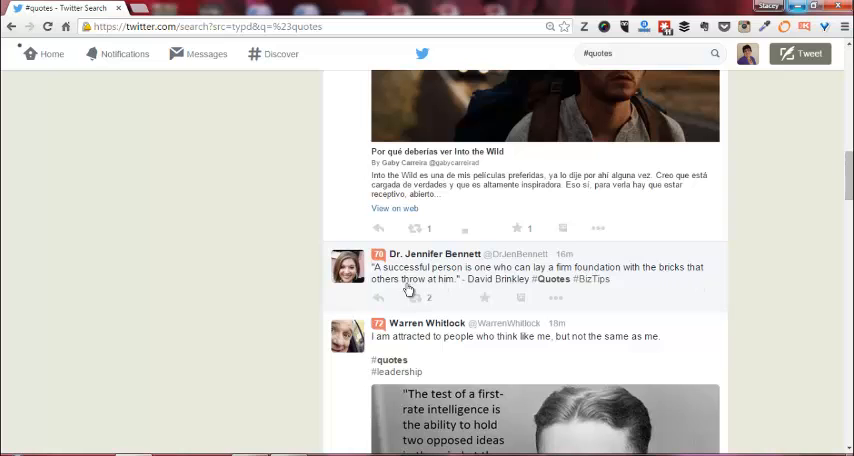
left_click(404, 298)
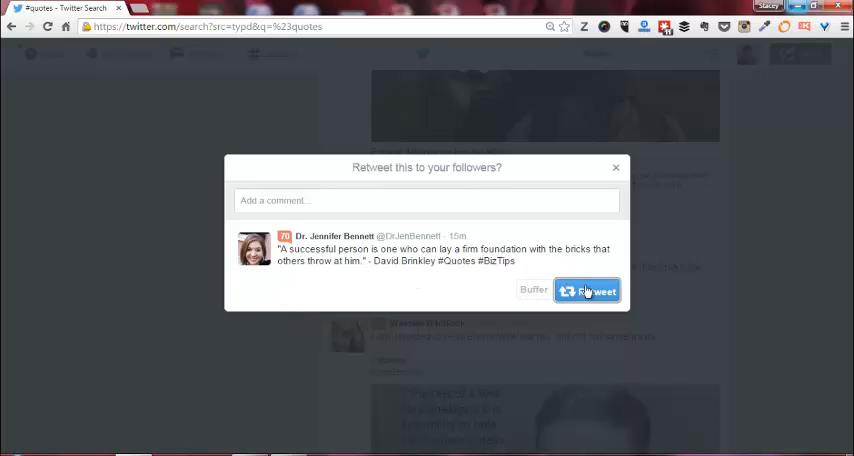
Confirm the plain retweet of the bricks quote and scroll down to the Lao Tzu quote.
left_click(588, 290)
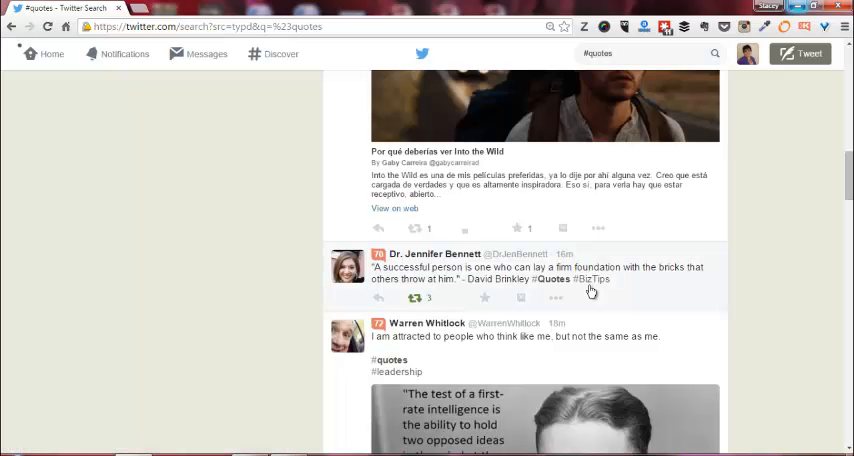
scroll("down", 3)
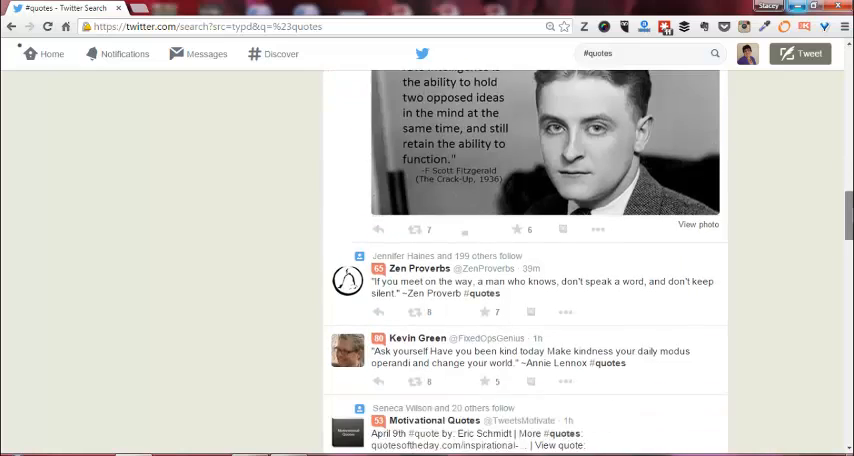
scroll("down", 3)
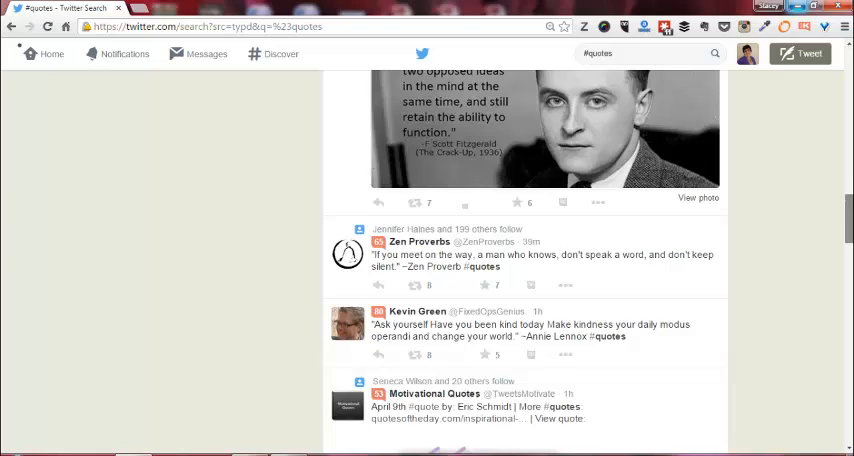
scroll("down", 3)
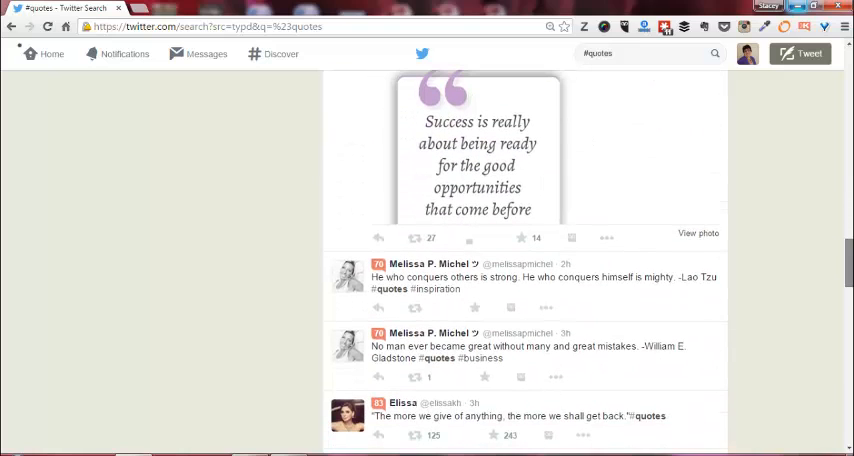
scroll("down", 3)
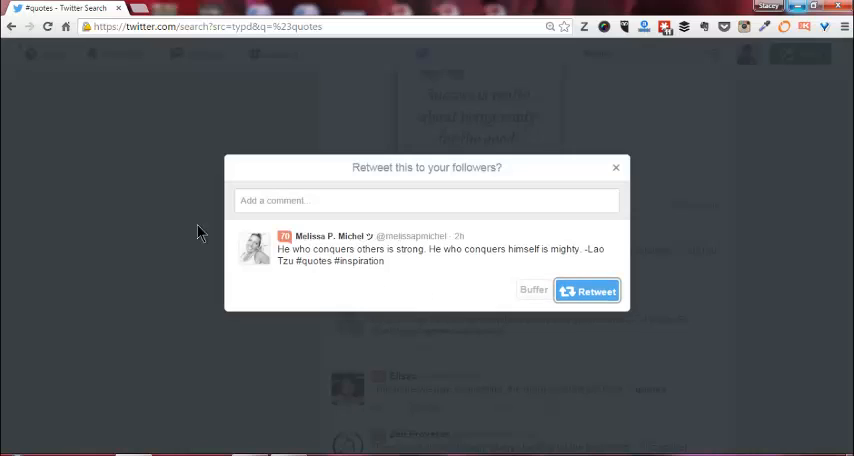
Add the comment "What a great quote! Thank you so much for sharing." to the quote tweet.
left_click(428, 200)
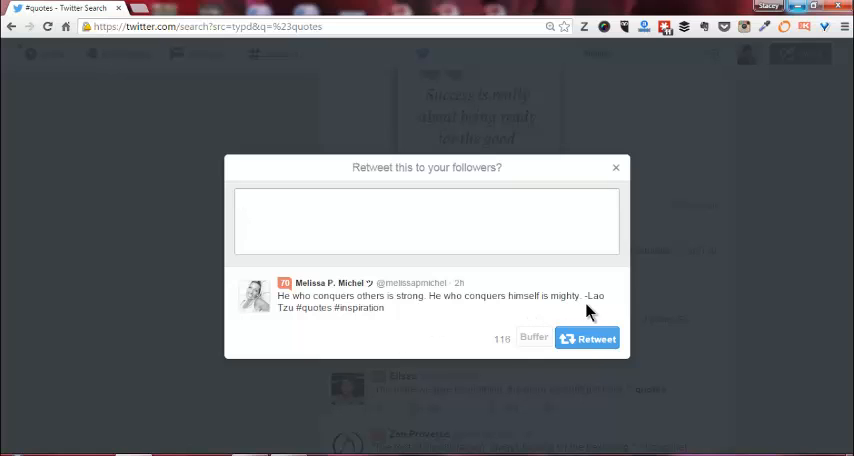
type("What a")
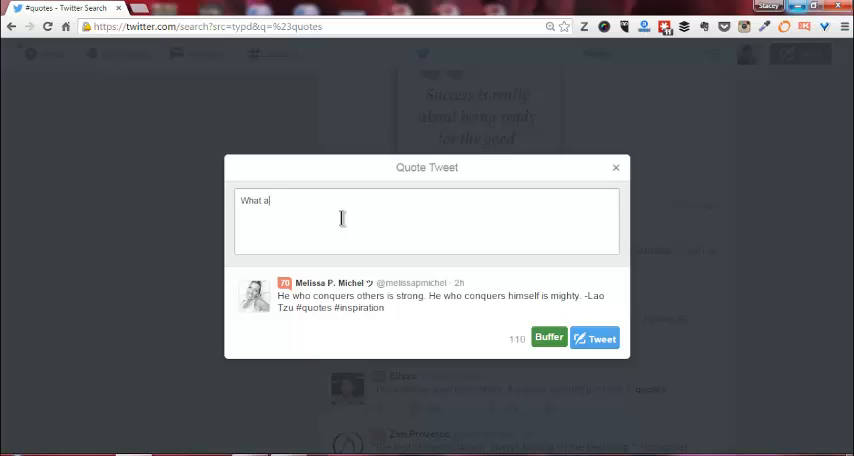
type("great quote")
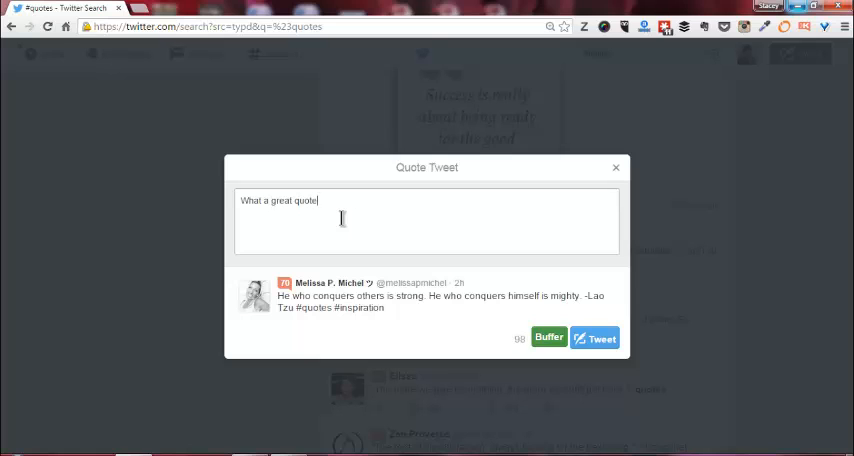
type("! Thank you so much for sharing.")
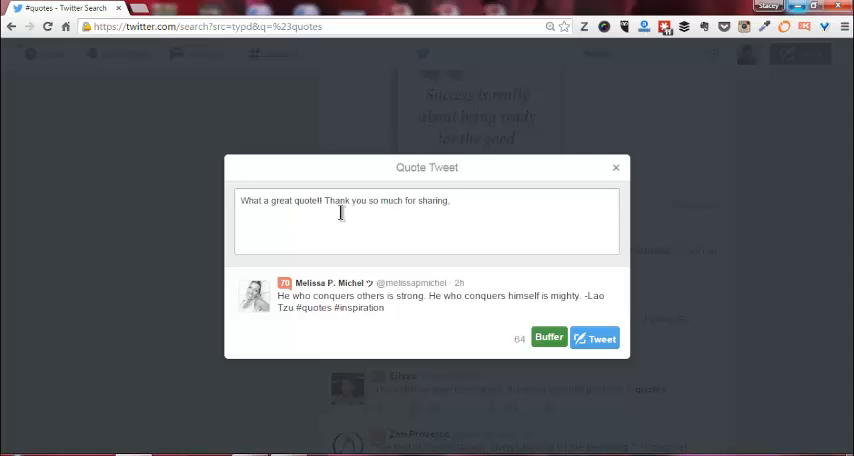
type("@")
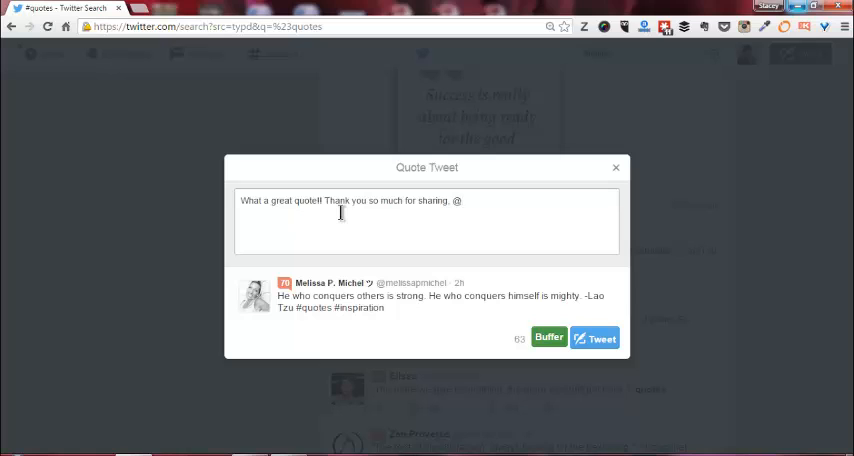
type("Me")
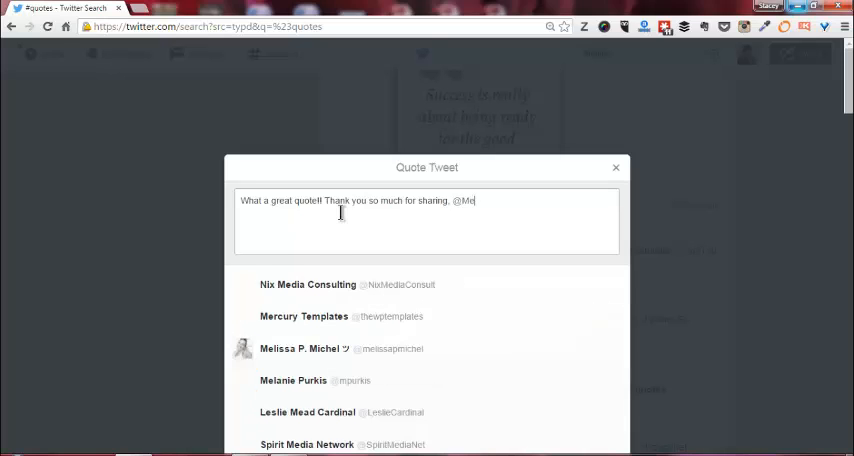
type("lis")
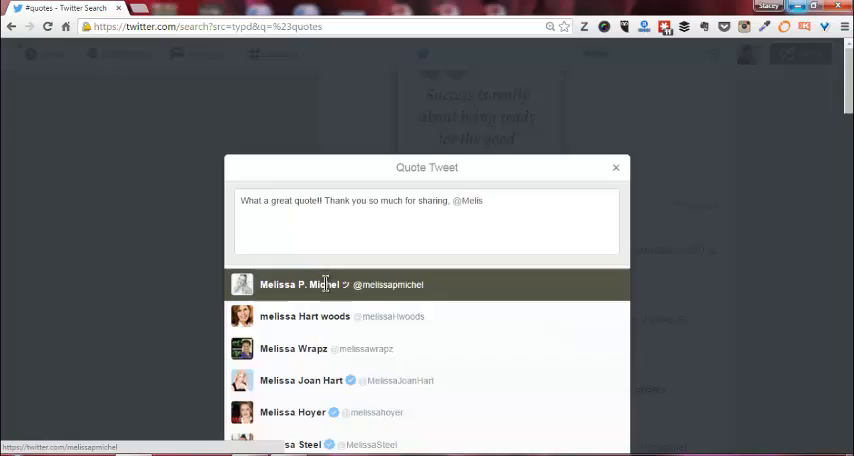
left_click(340, 284)
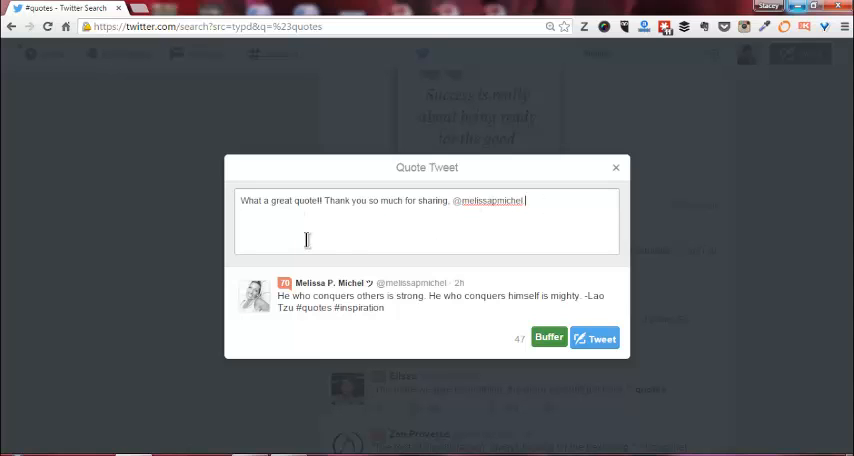
mouse_move(288, 260)
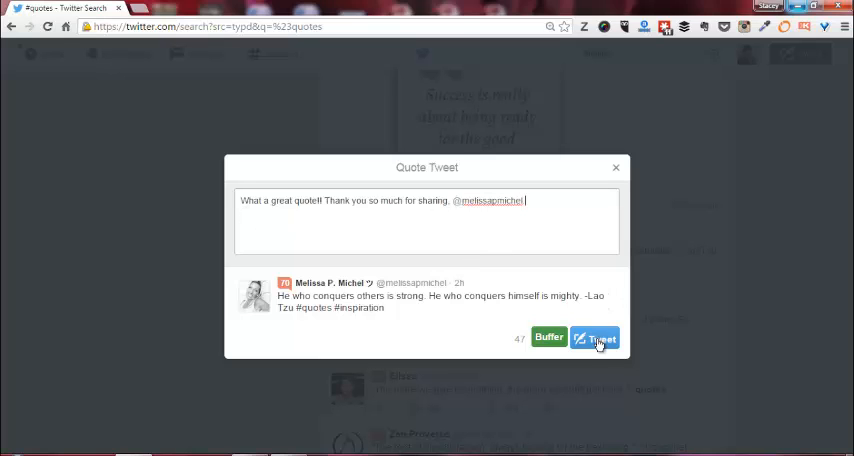
Post the Lao Tzu quote tweet and scroll the Stacey Myers profile to it above the earlier retweets.
left_click(596, 336)
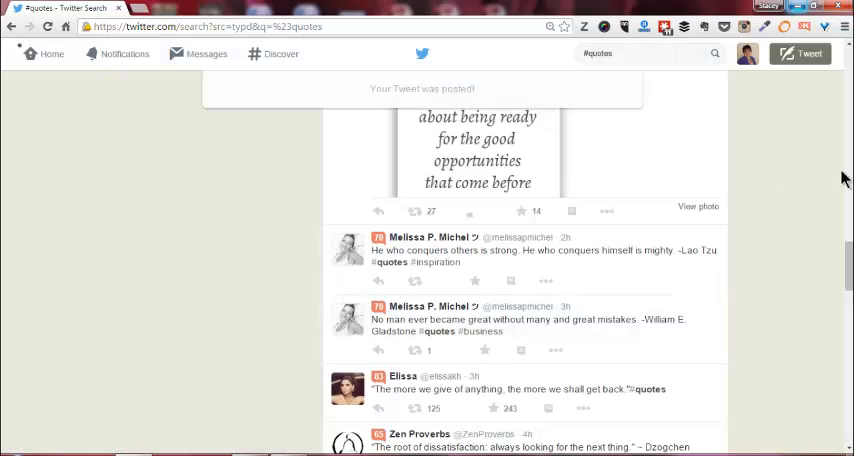
scroll("down", 3)
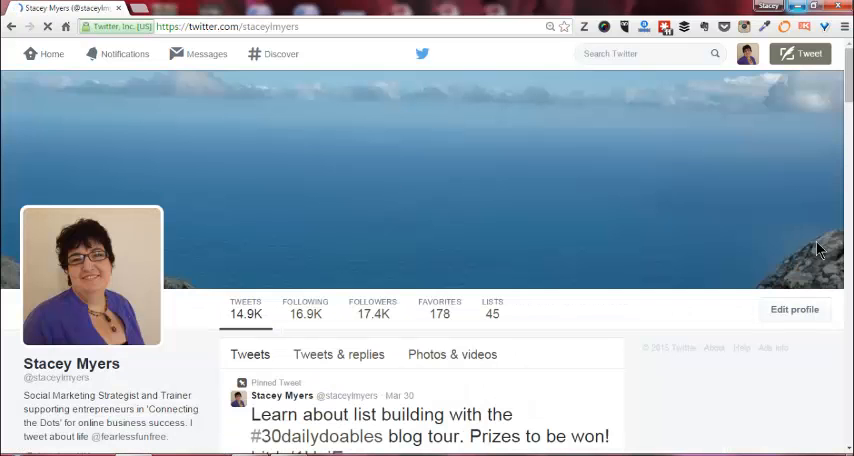
scroll("down", 3)
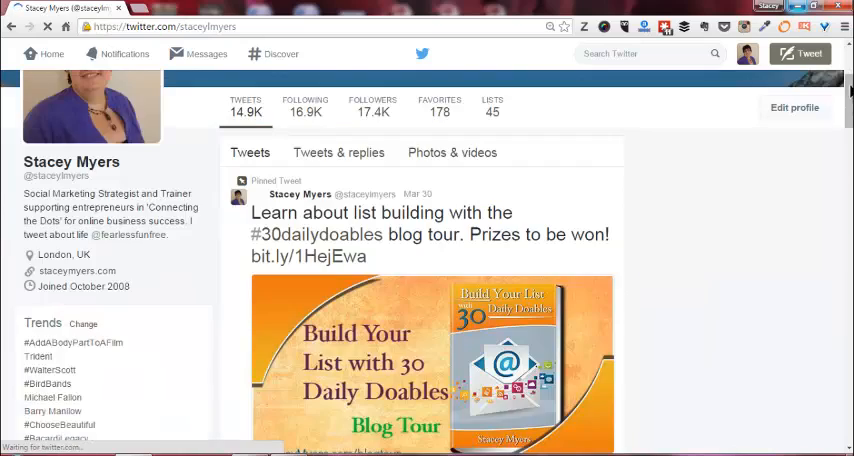
scroll("down", 3)
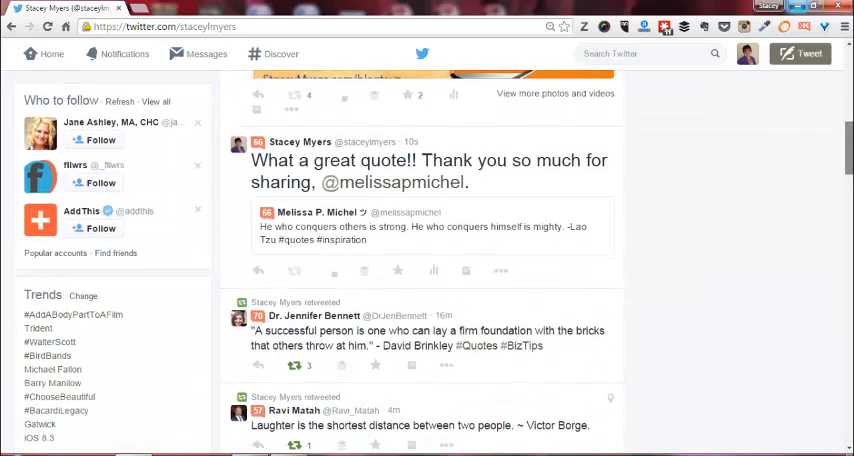
scroll("down", 3)
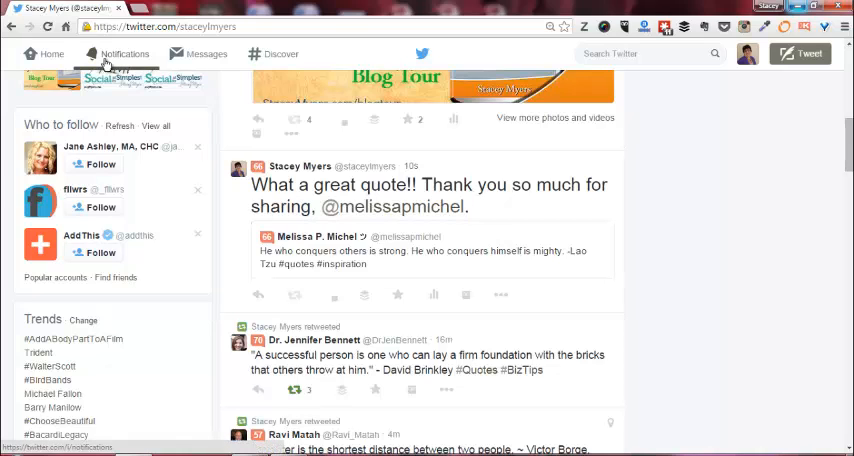
Scroll the Notifications feed through recent follows, retweets, mentions, favourites and the blog-tour quote.
left_click(122, 54)
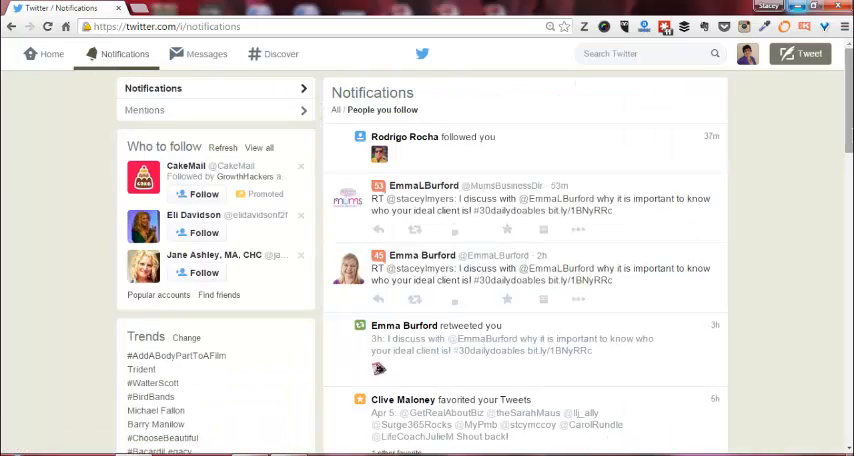
scroll("down", 3)
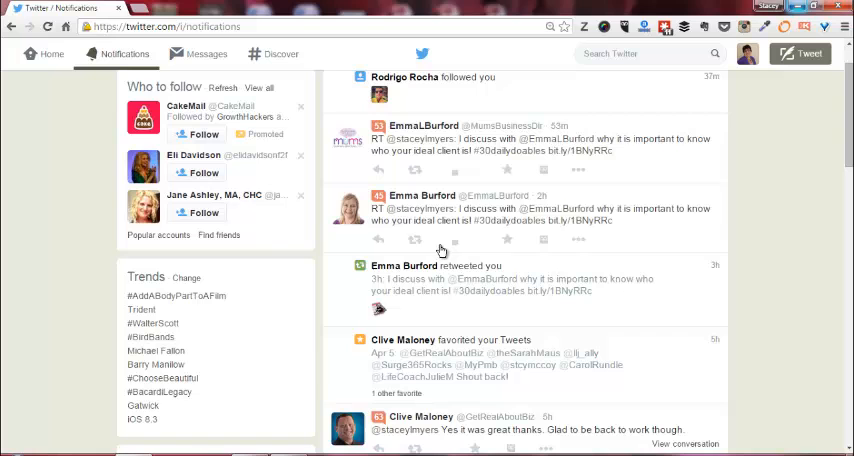
scroll("down", 3)
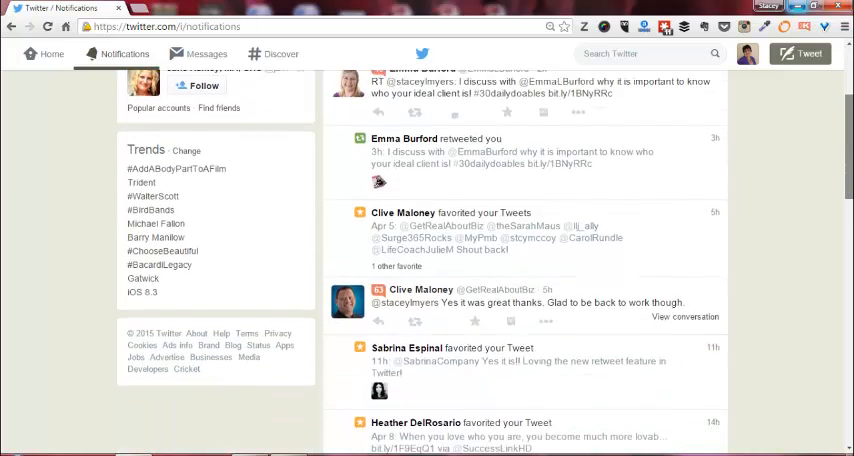
scroll("down", 3)
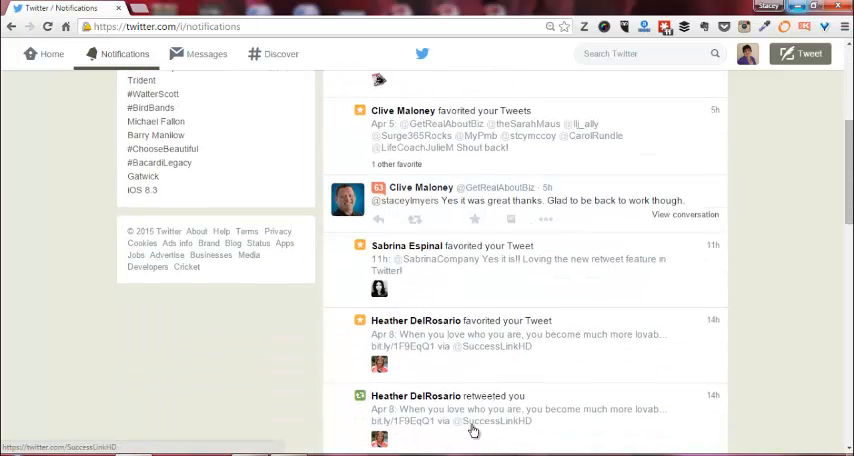
scroll("down", 3)
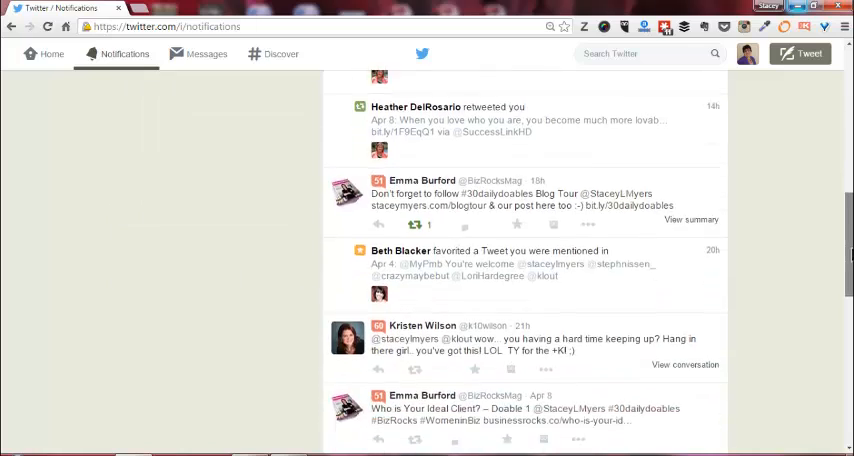
scroll("down", 3)
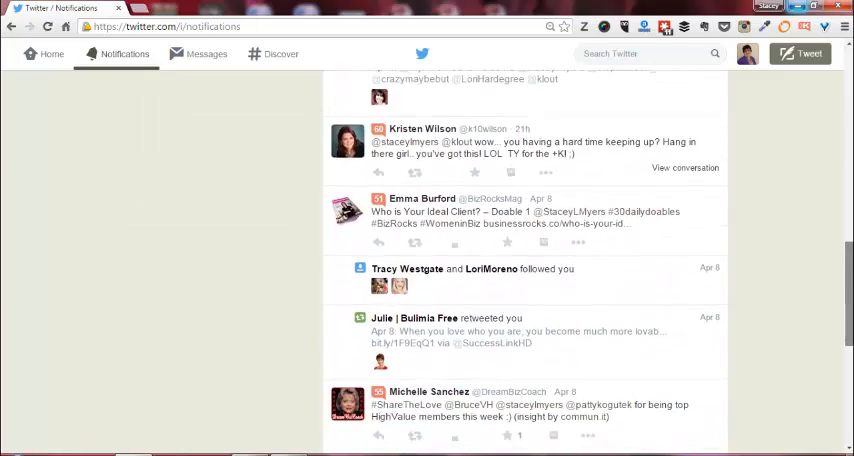
scroll("down", 3)
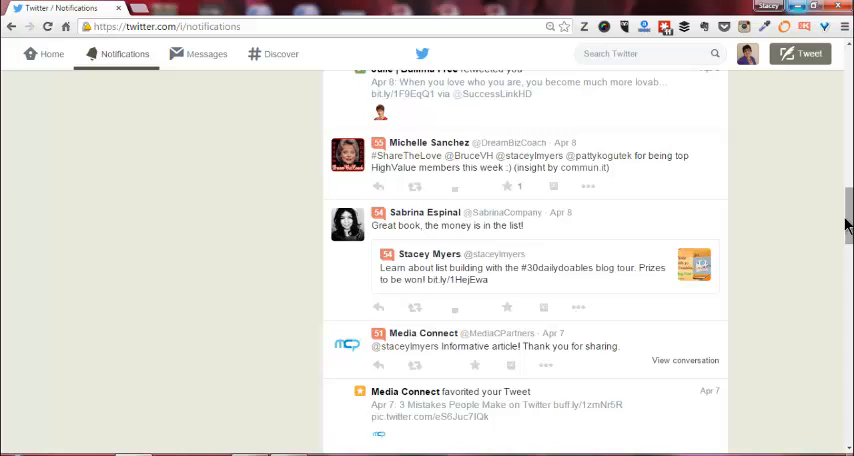
scroll("down", 3)
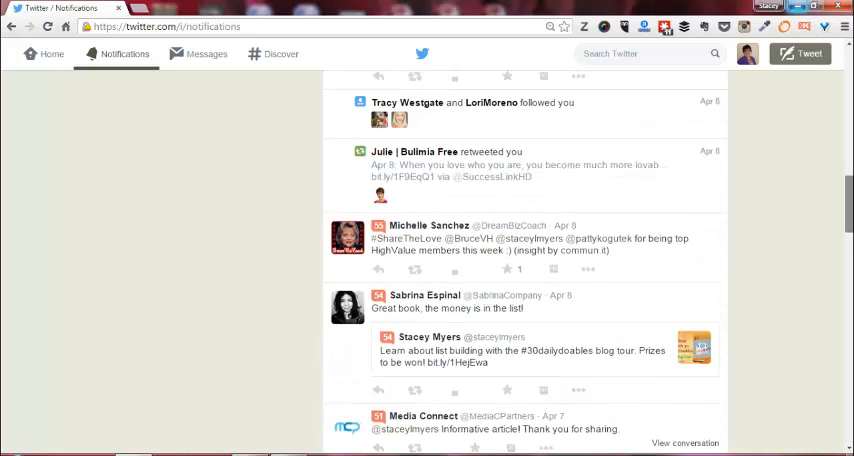
scroll("down", 3)
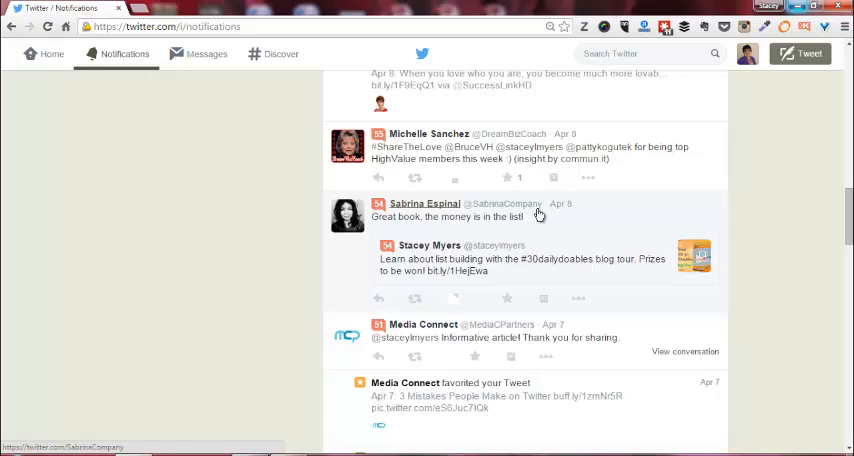
mouse_move(598, 218)
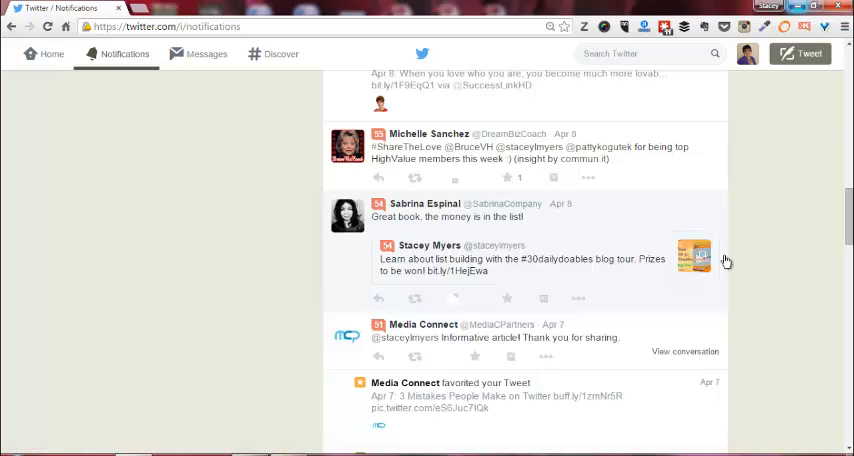
mouse_move(816, 236)
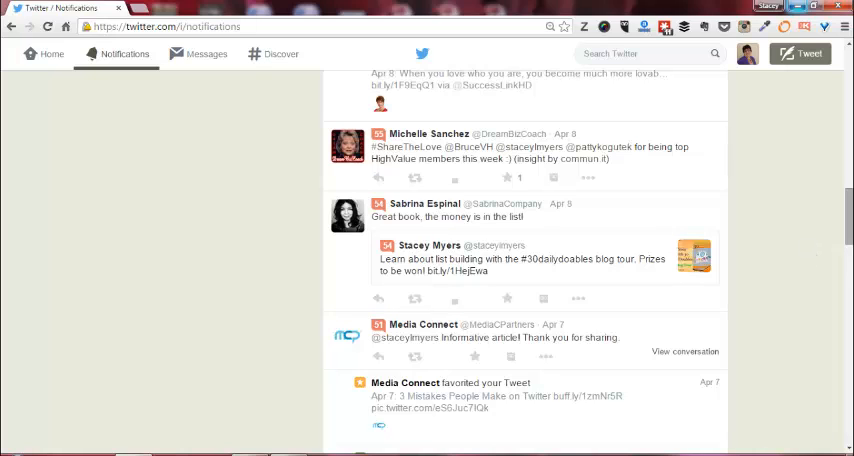
scroll("down", 3)
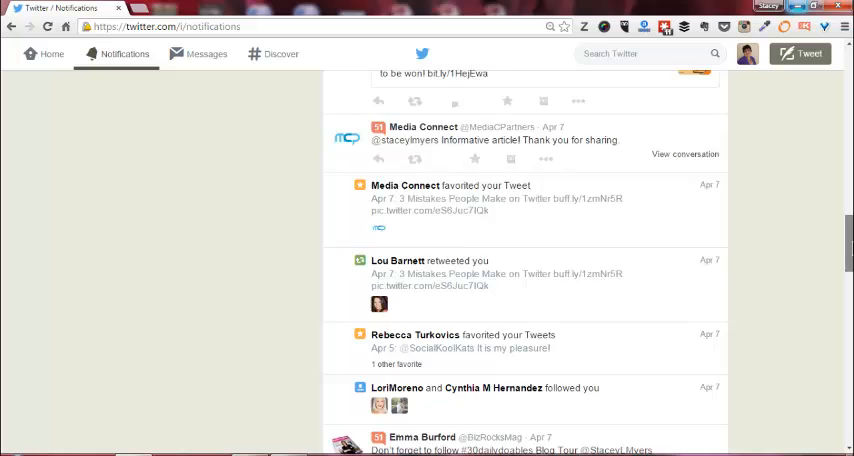
scroll("up", 3)
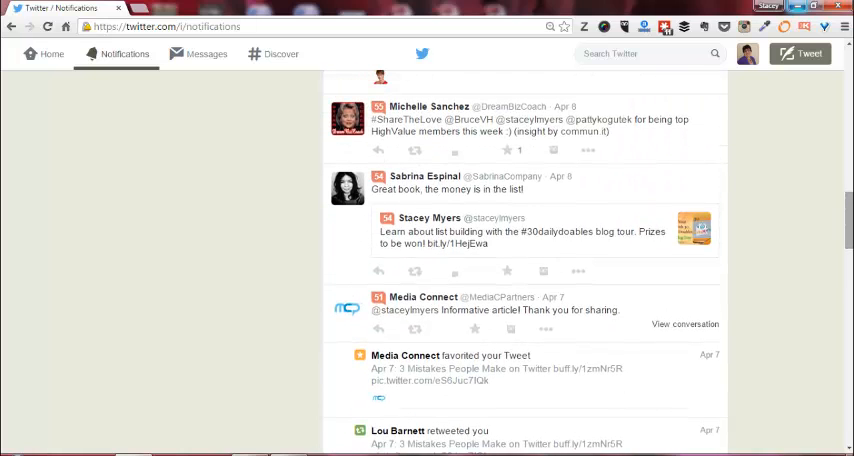
mouse_move(818, 216)
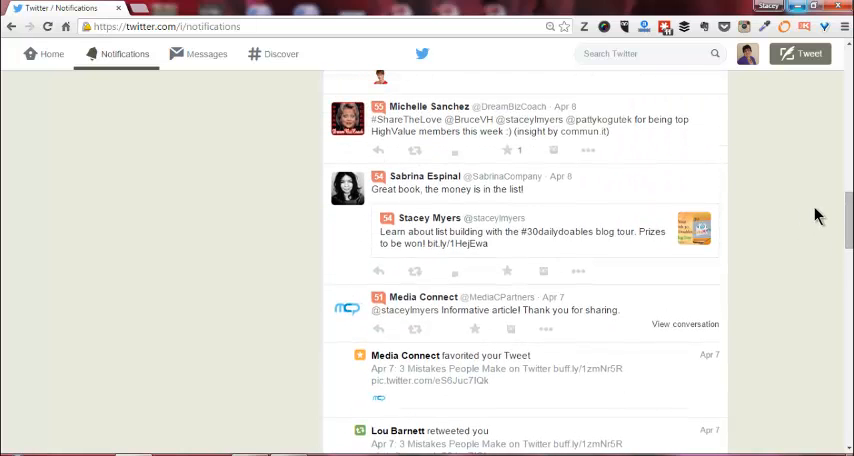